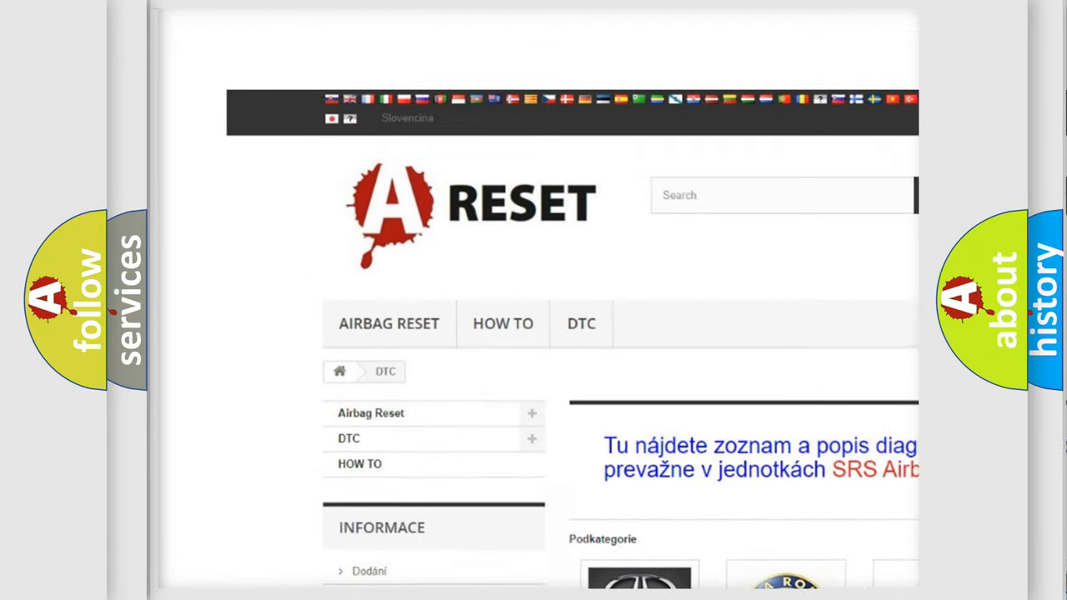
From the DTC brand tiles, go to the ALFA ROMEO code list and skim its diagnostic codes
scroll("down", 3)
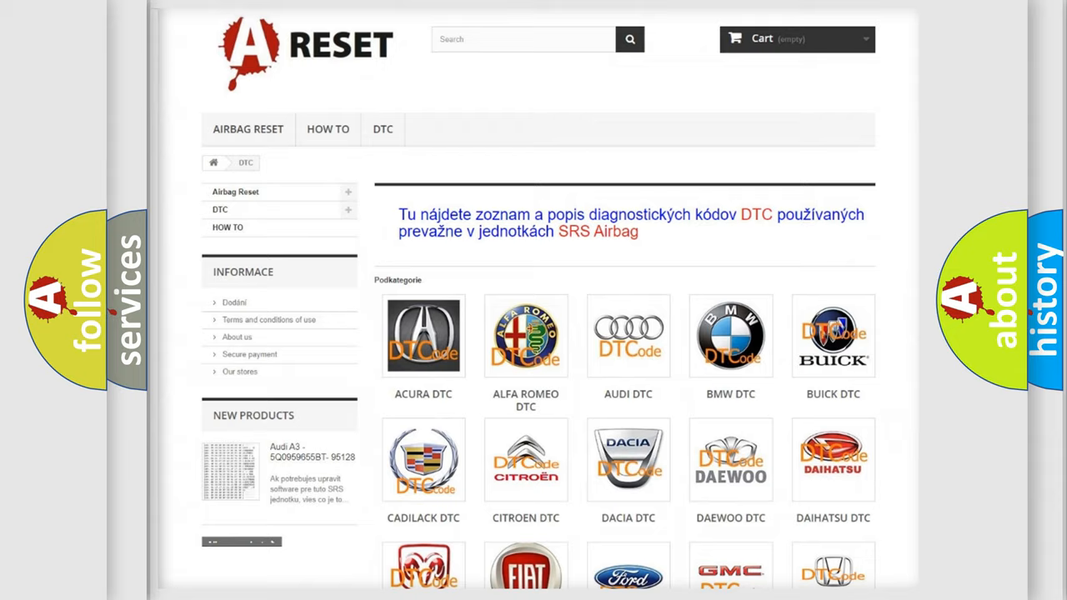
scroll("up", 3)
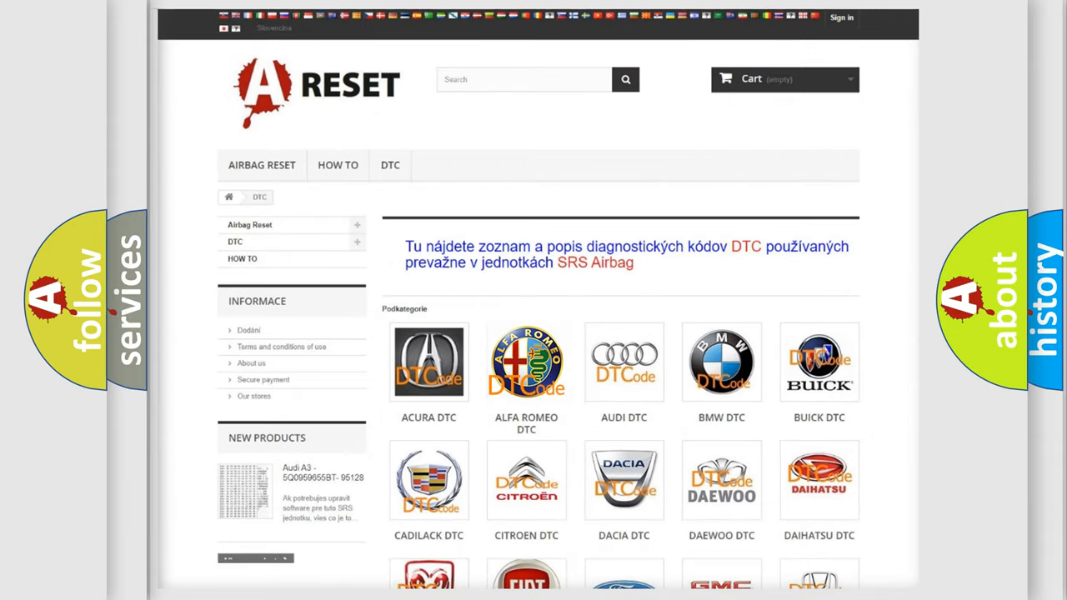
left_click(527, 363)
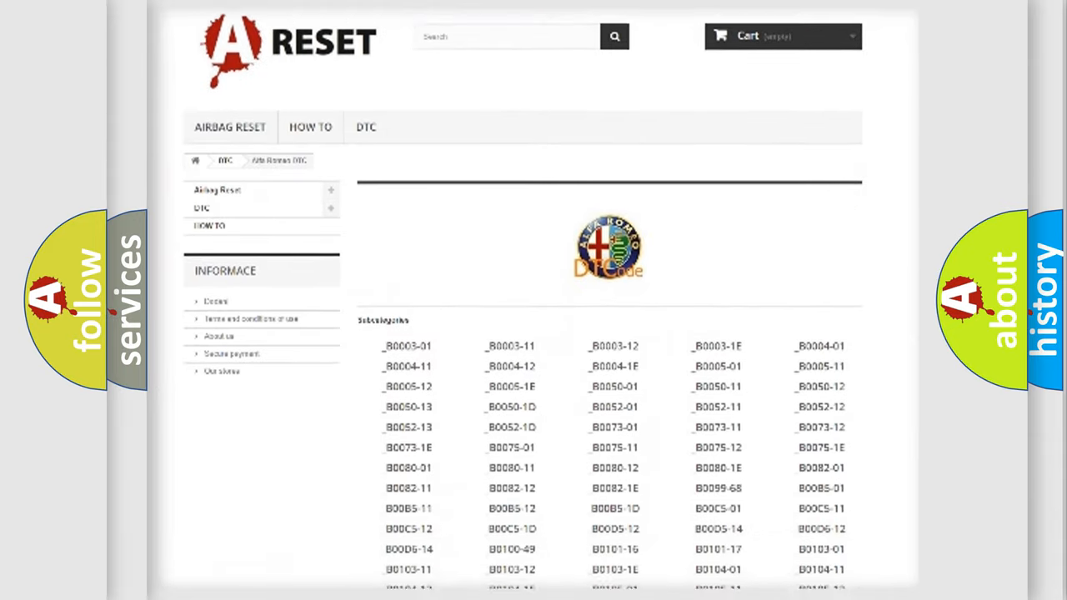
scroll("down", 3)
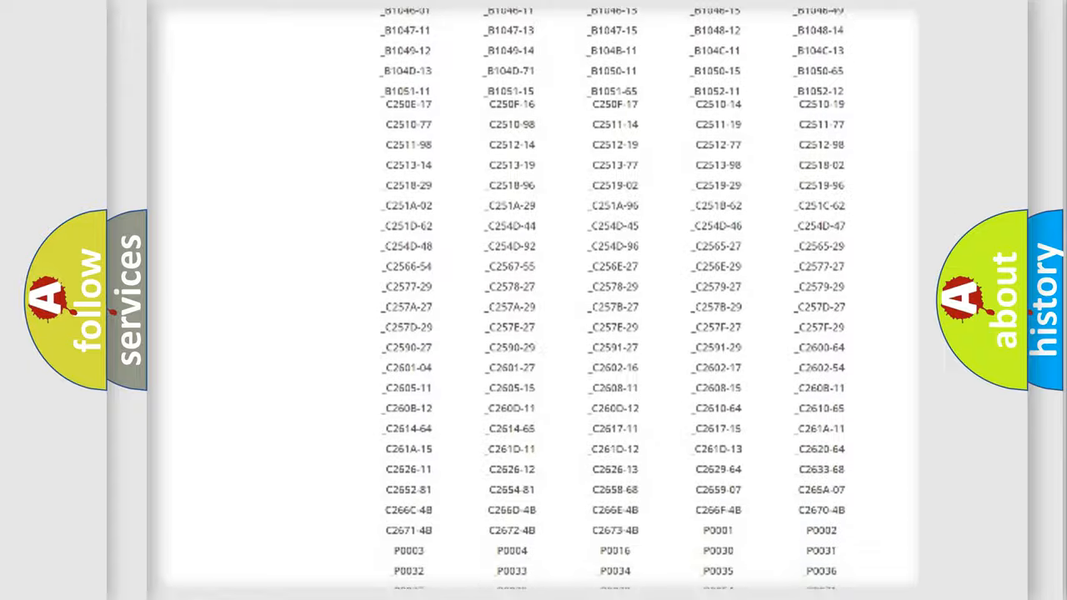
scroll("up", 3)
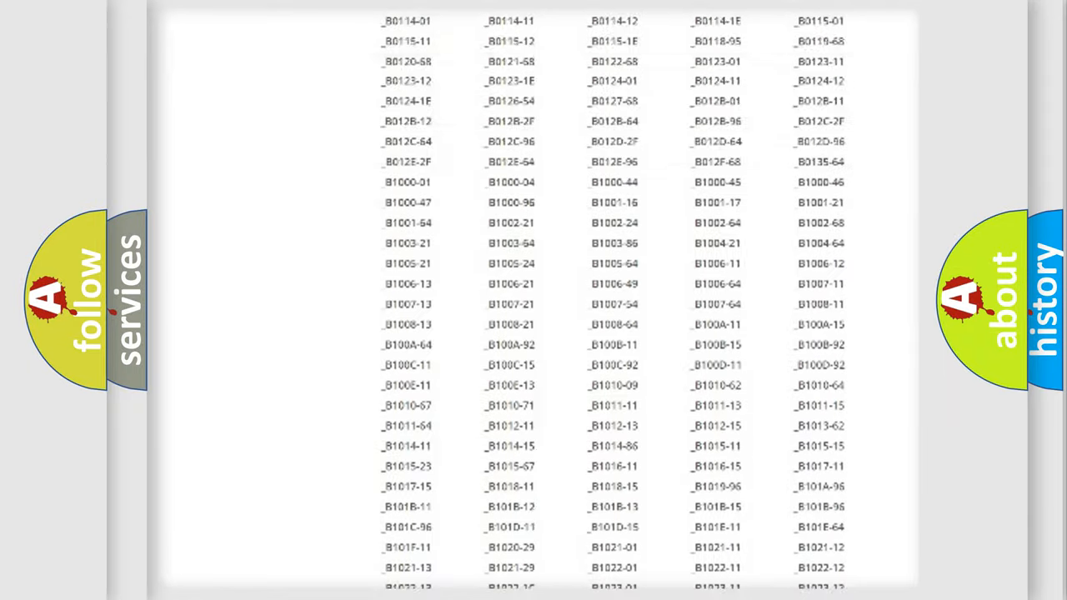
scroll("up", 3)
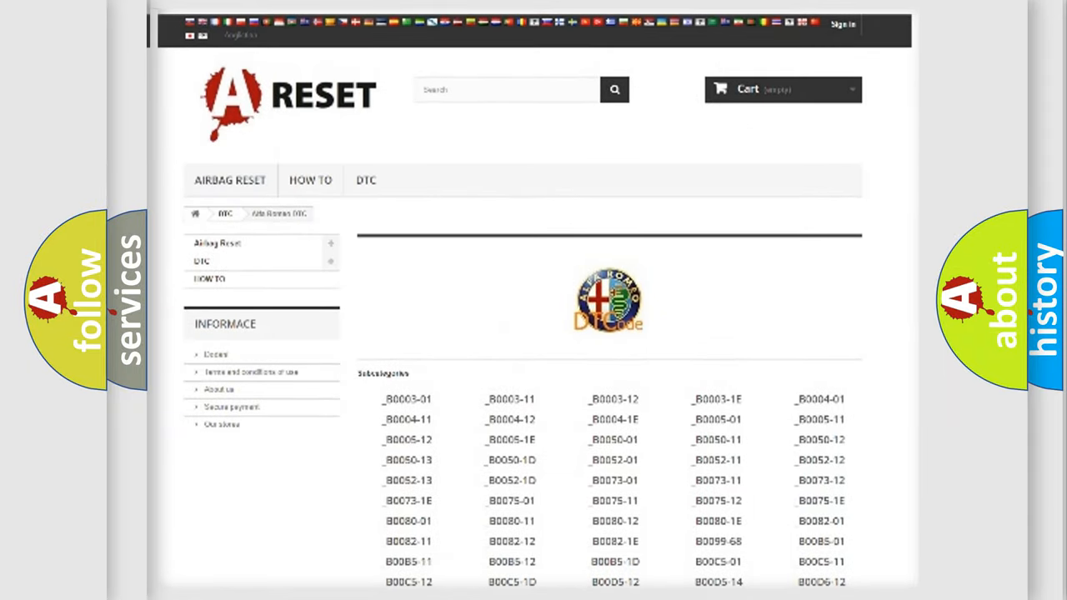